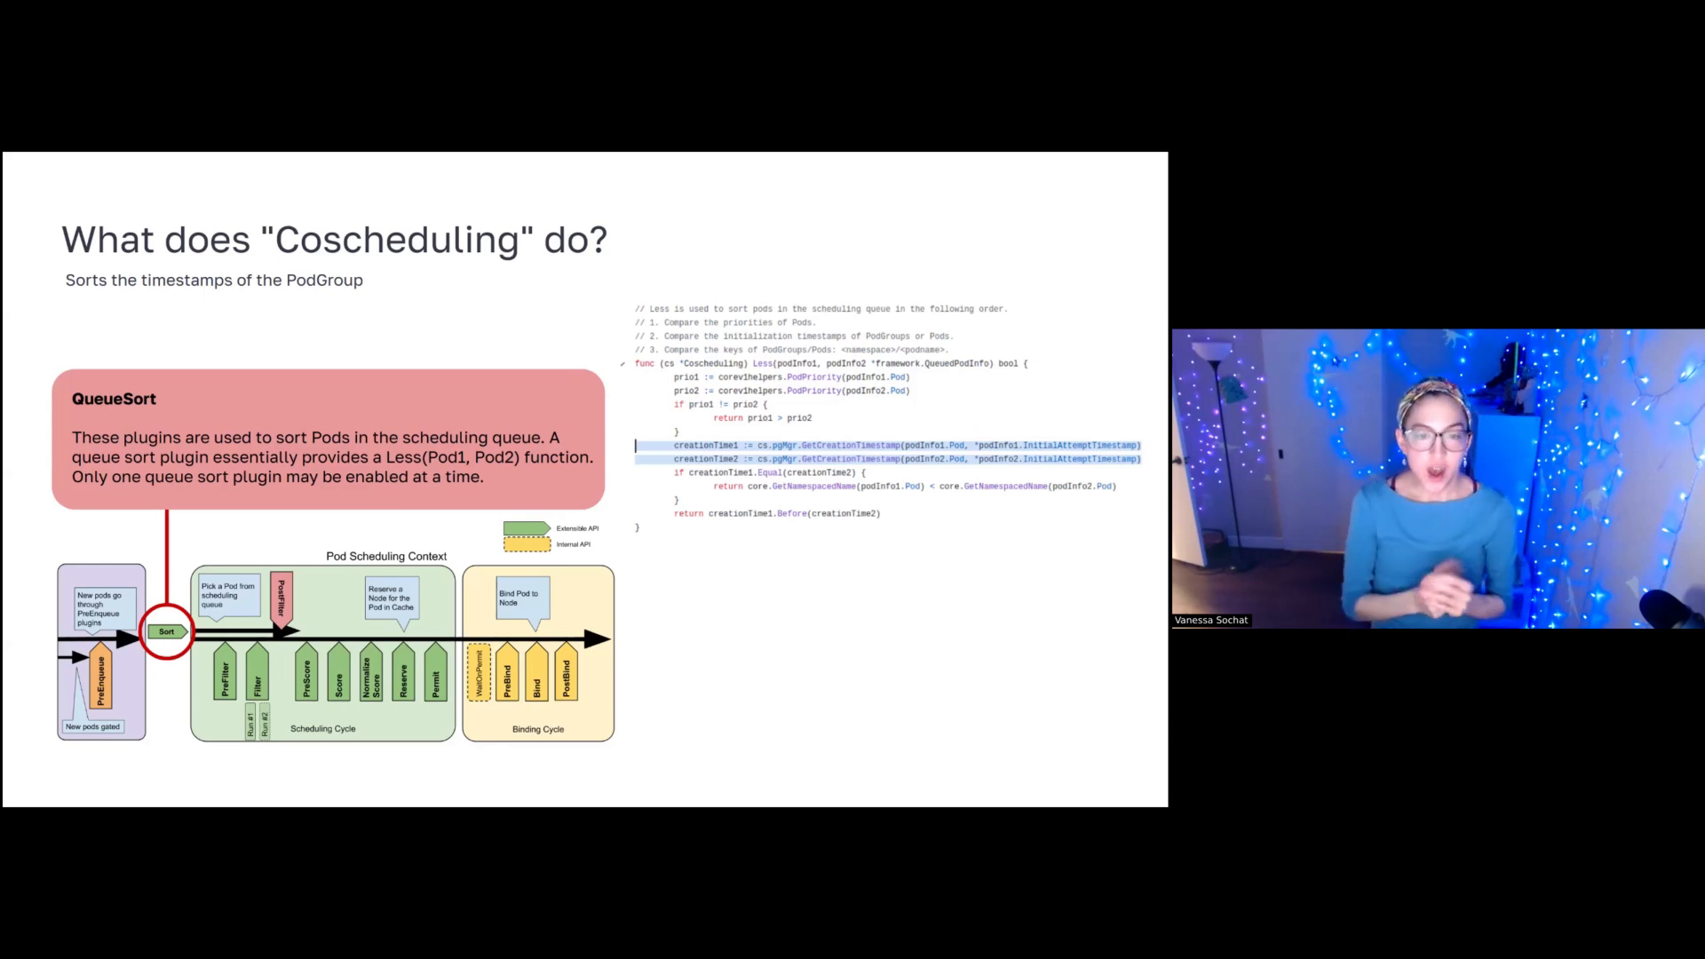
Advance to the Kube Scheduler Challenges slide on gang-scheduling, clogging and plugin conflicts.
key("Right")
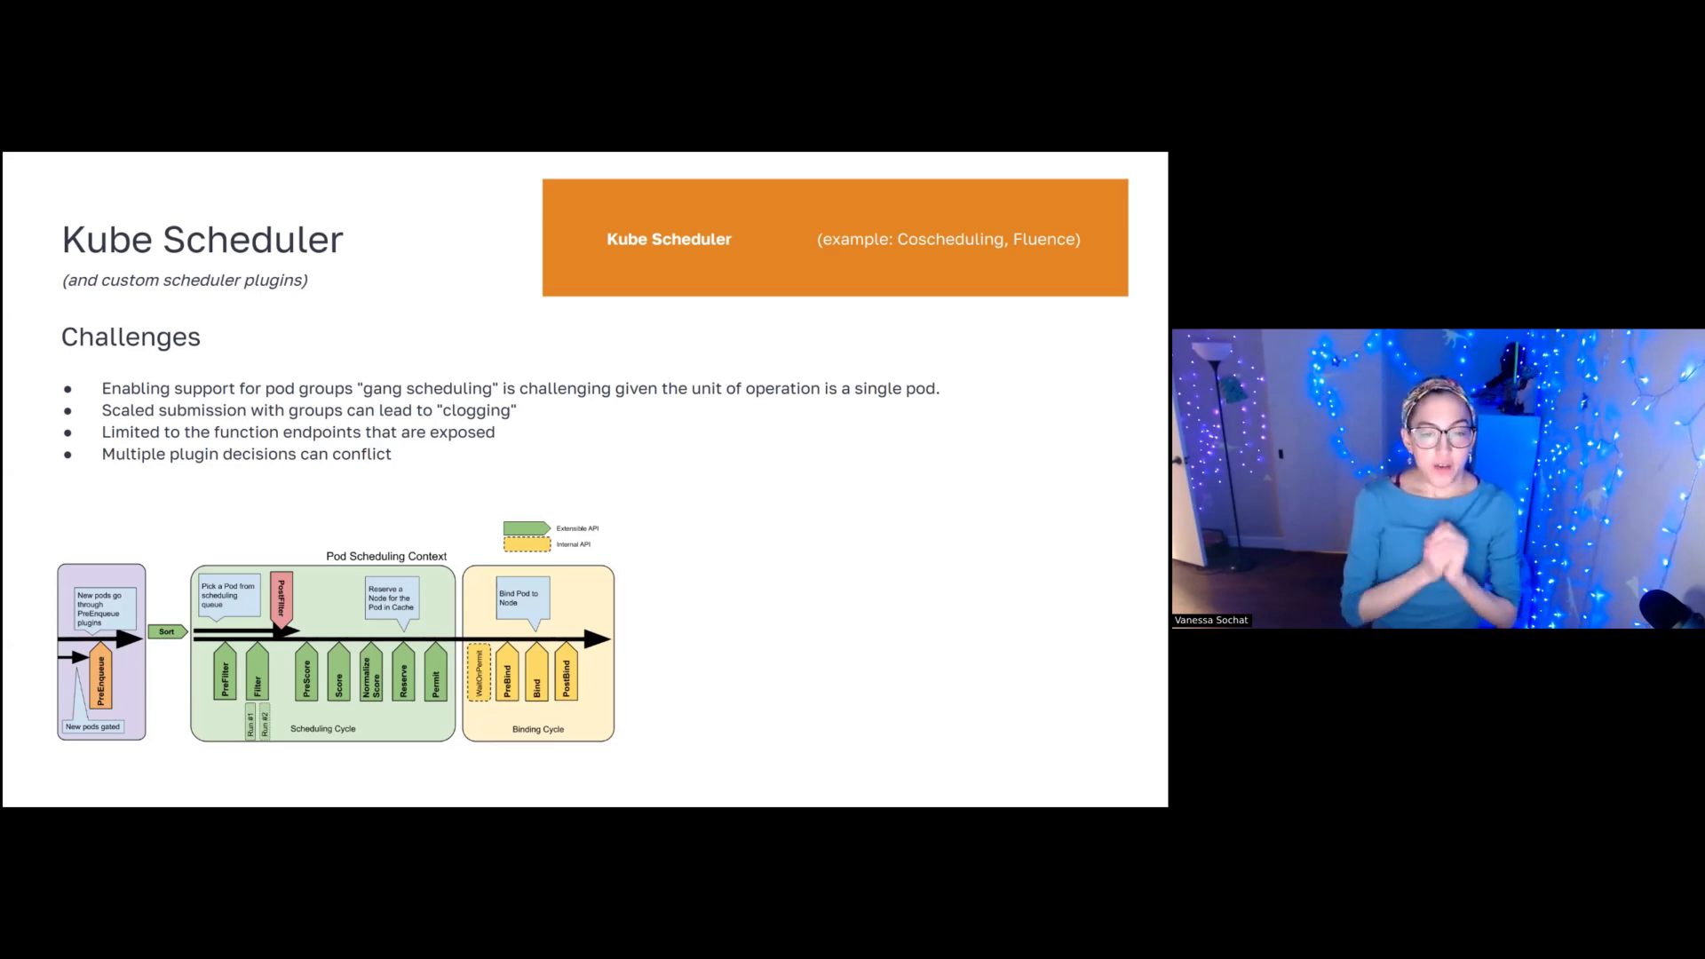
Go to the 'What does Coscheduling do?' Score slide on ranking filtered nodes.
key("Right")
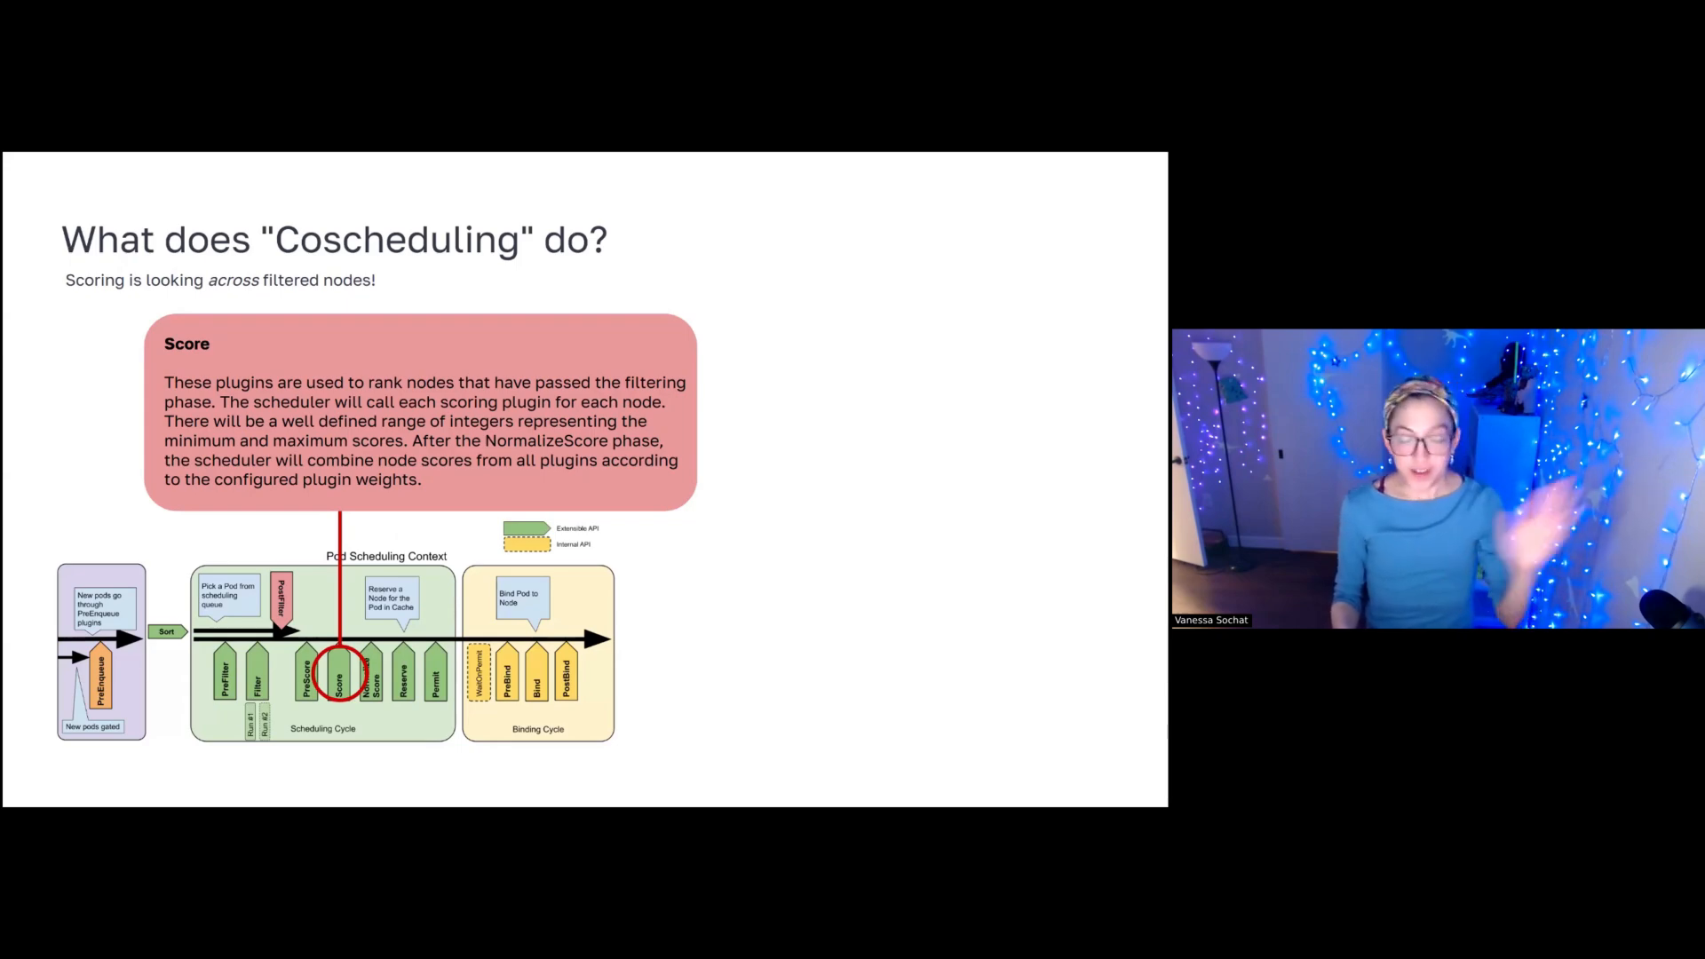
Return to the Kube Scheduler Challenges slide listing gang-scheduling and clogging issues.
key("right")
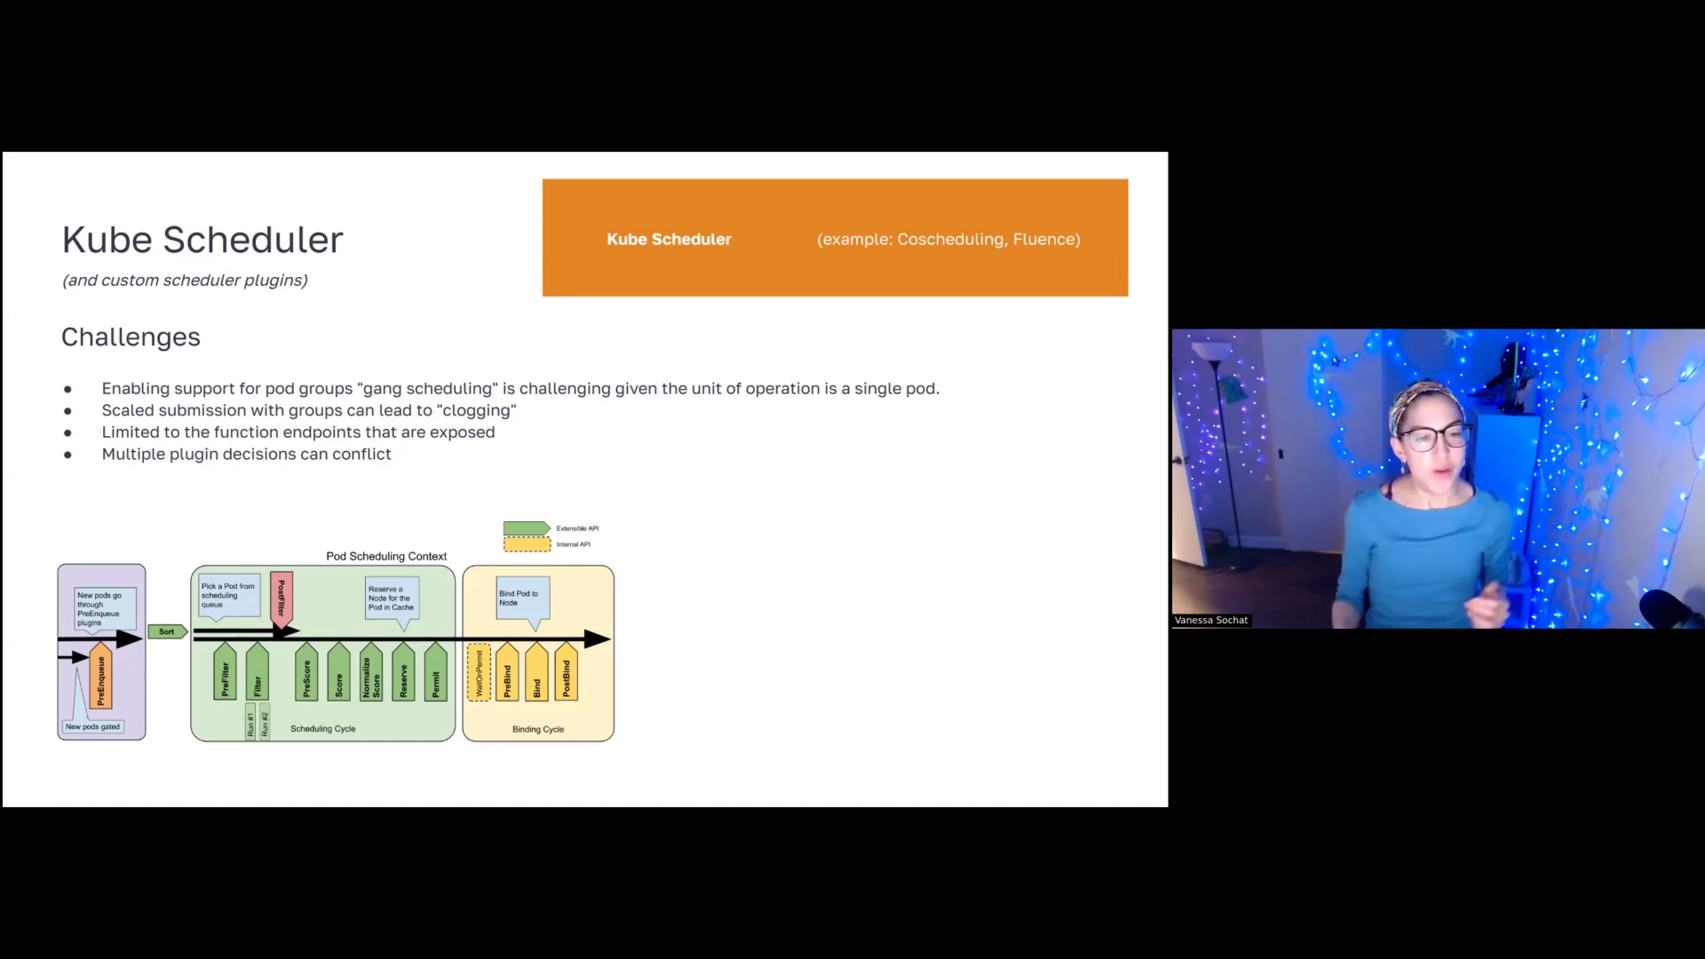
Advance to the 'What does Fluence do?' slide with the custom scheduler diagram.
key("right")
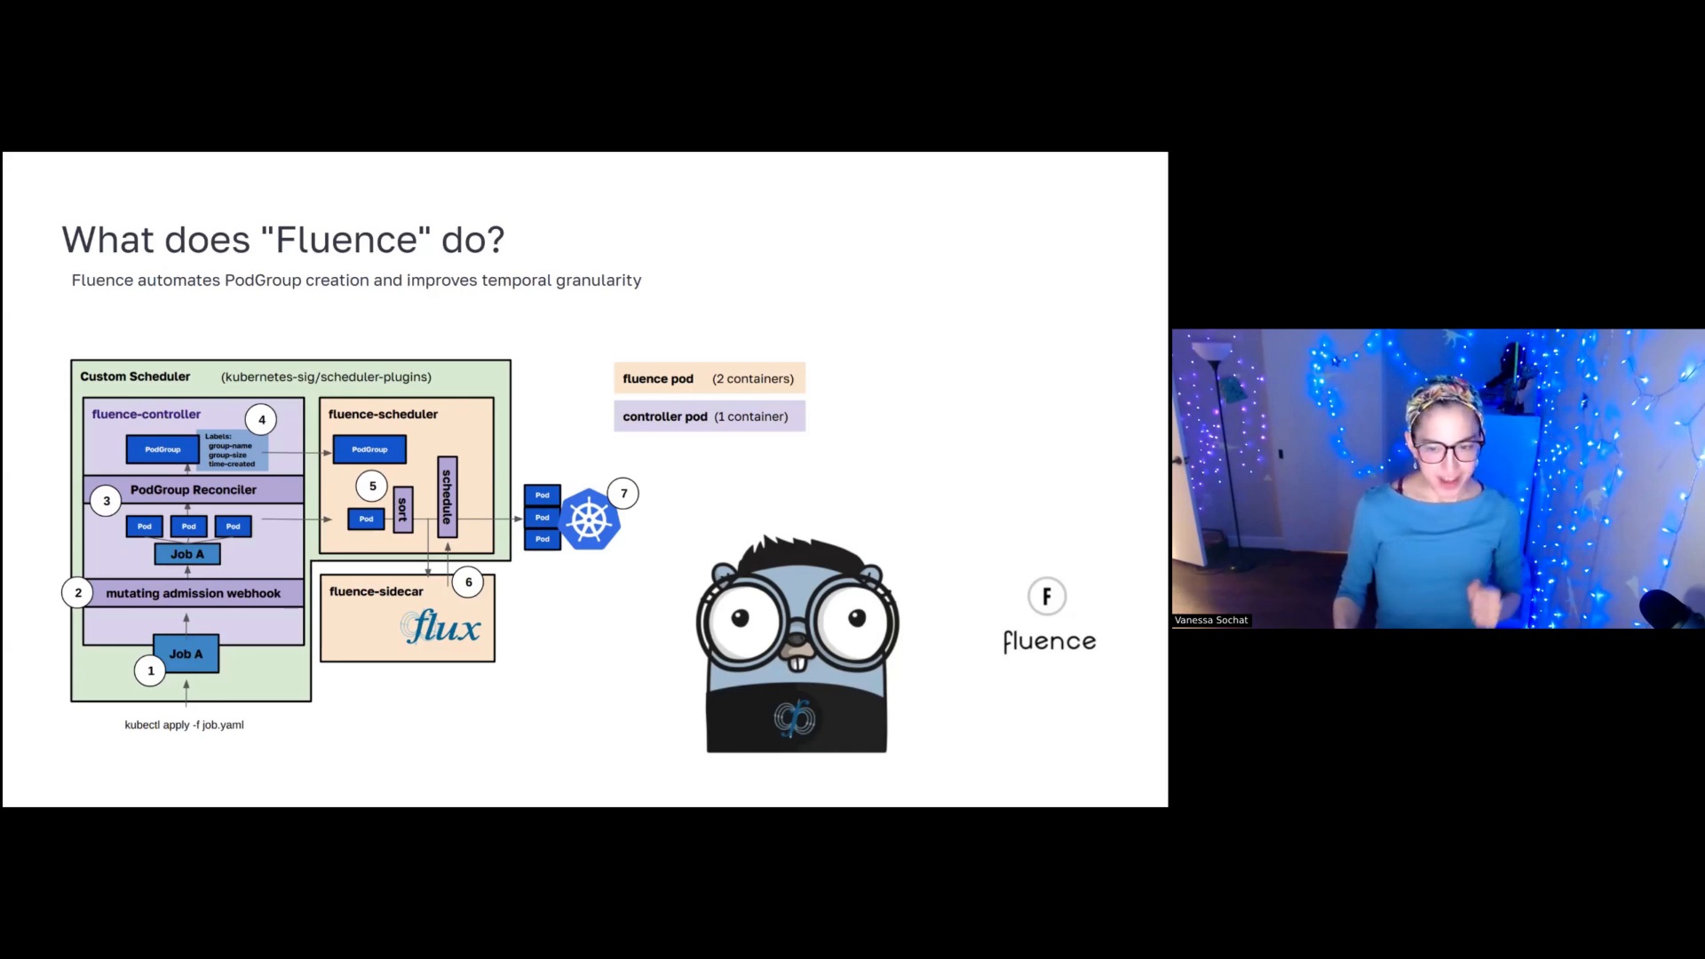
Advance to 'Levels of Kubernetes Scheduling', contrasting scheduler plugins with controllers like kueue.
key("Right")
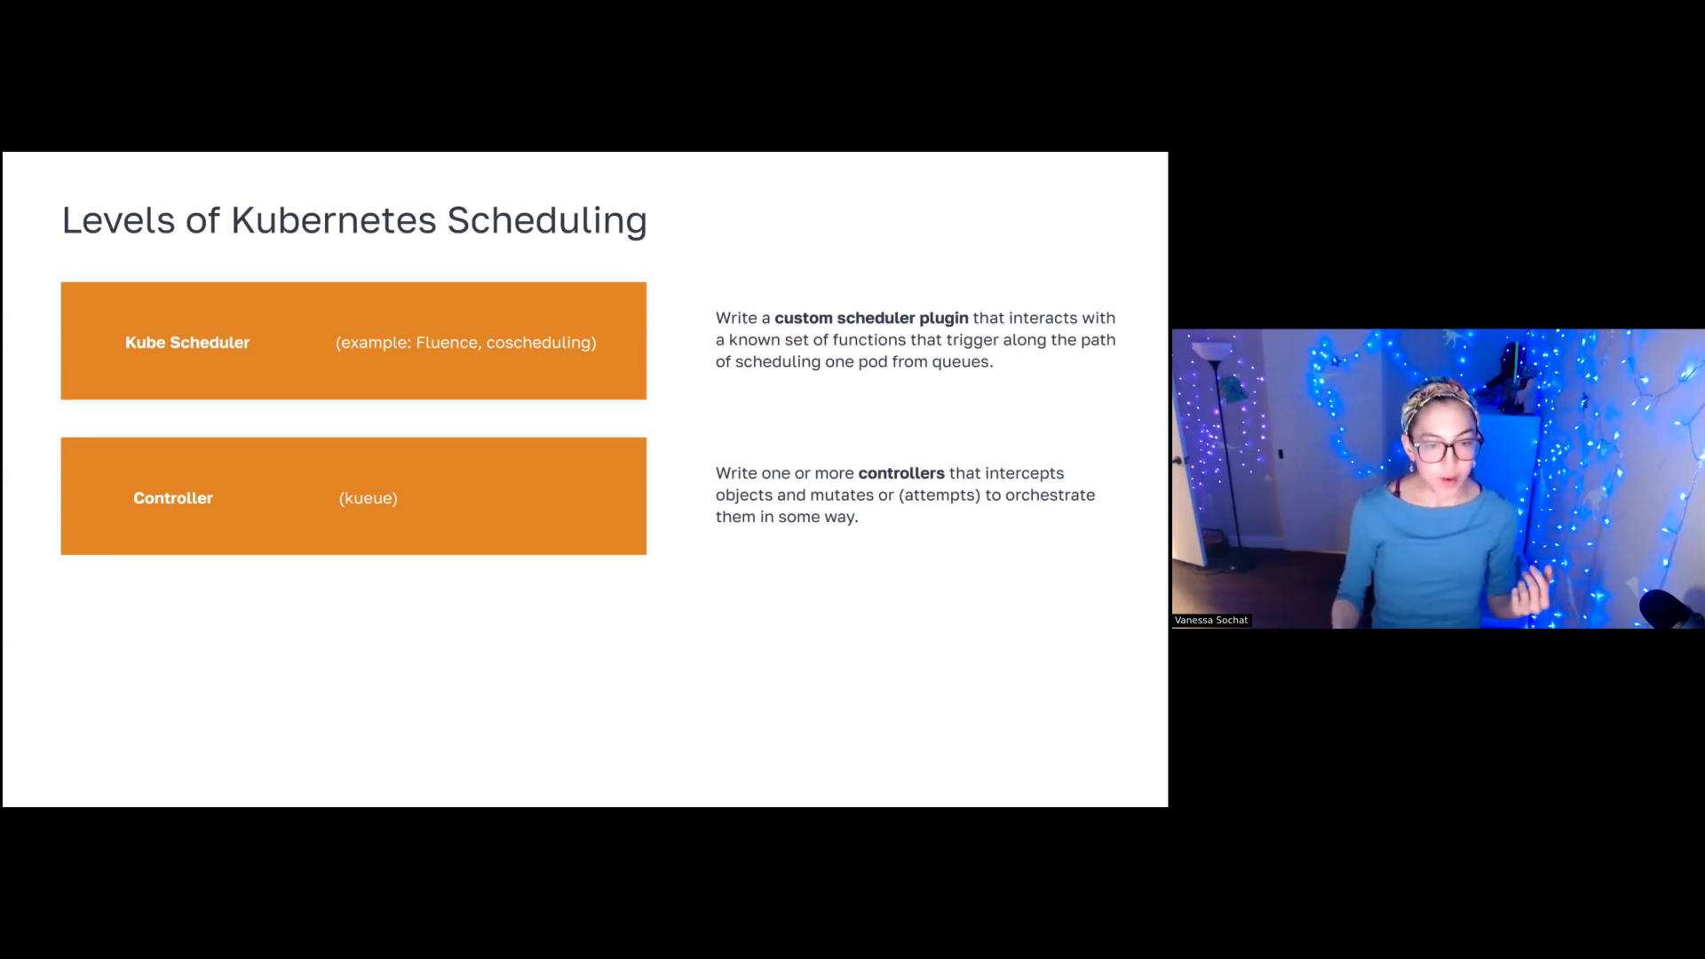
key("Right")
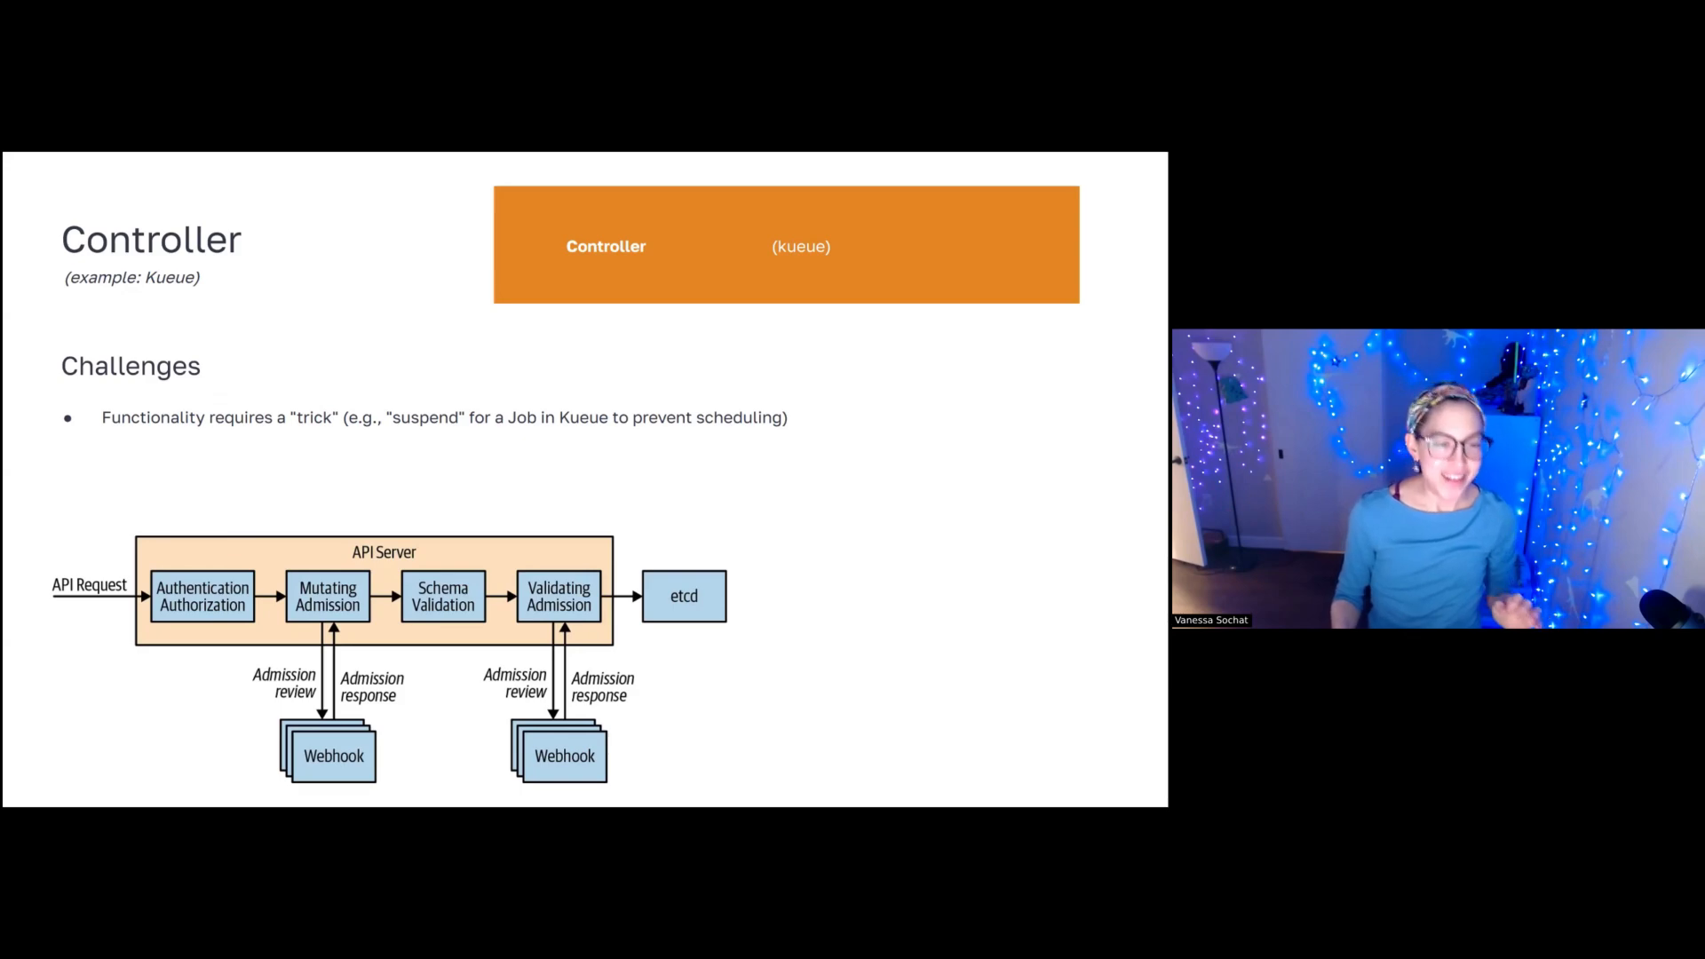
key("right")
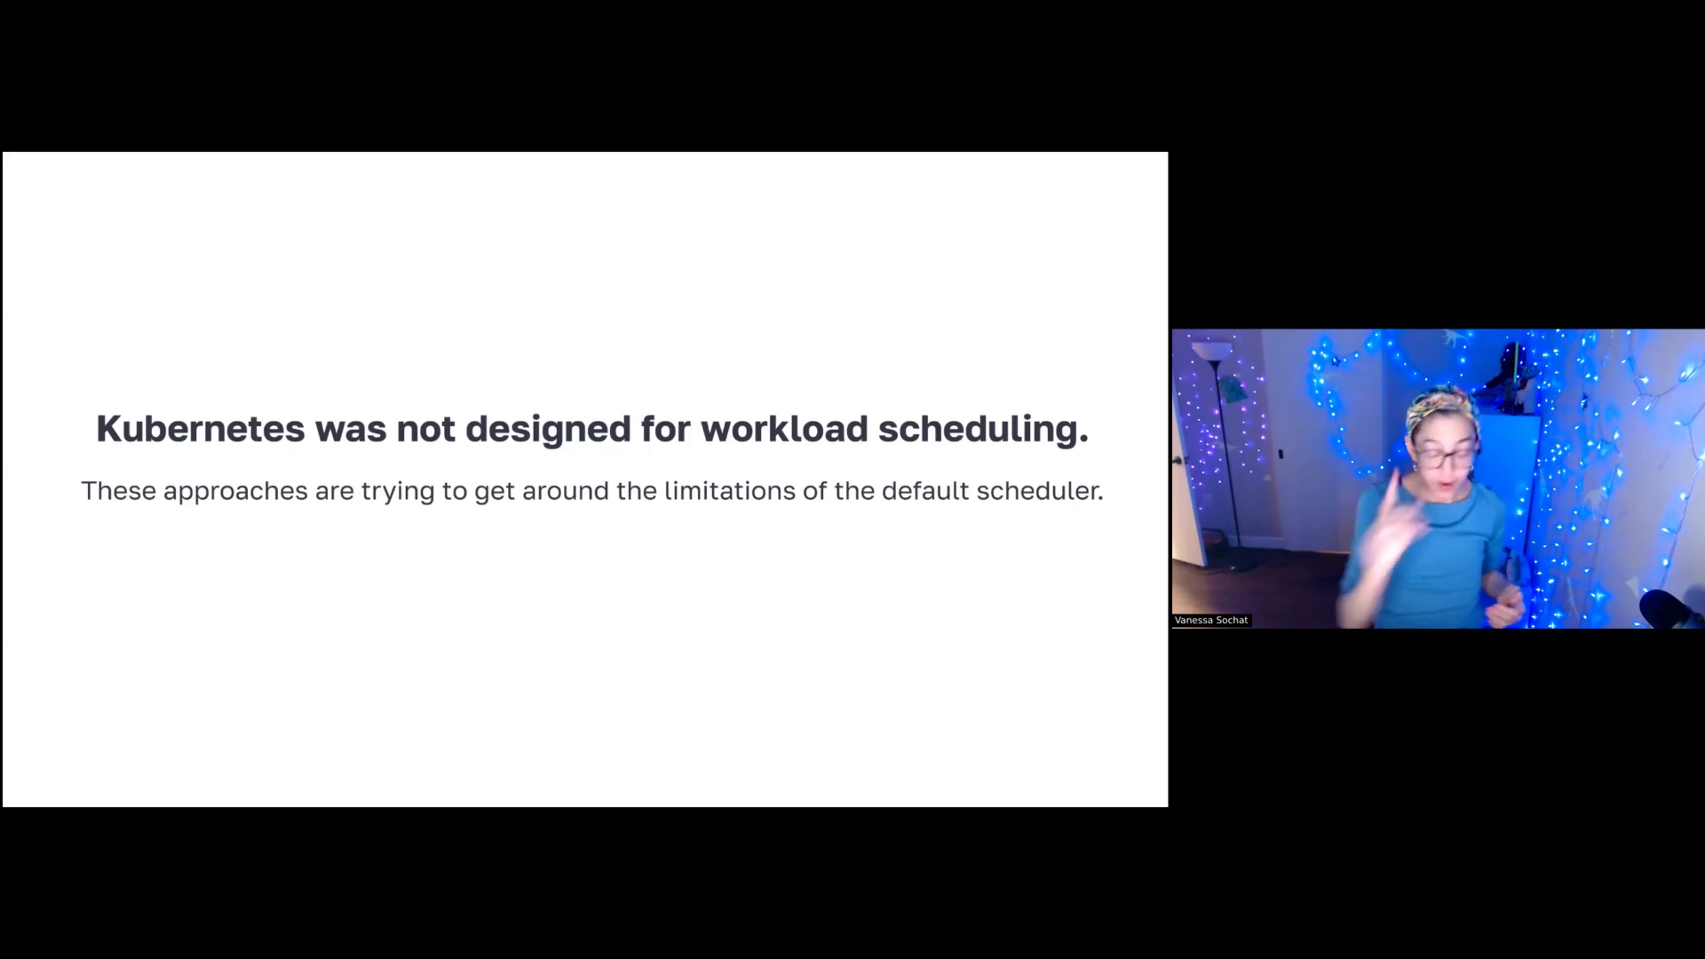
Advance to the three-level scheduling slide: Kube Scheduler, Controller and Partition.
key("Right")
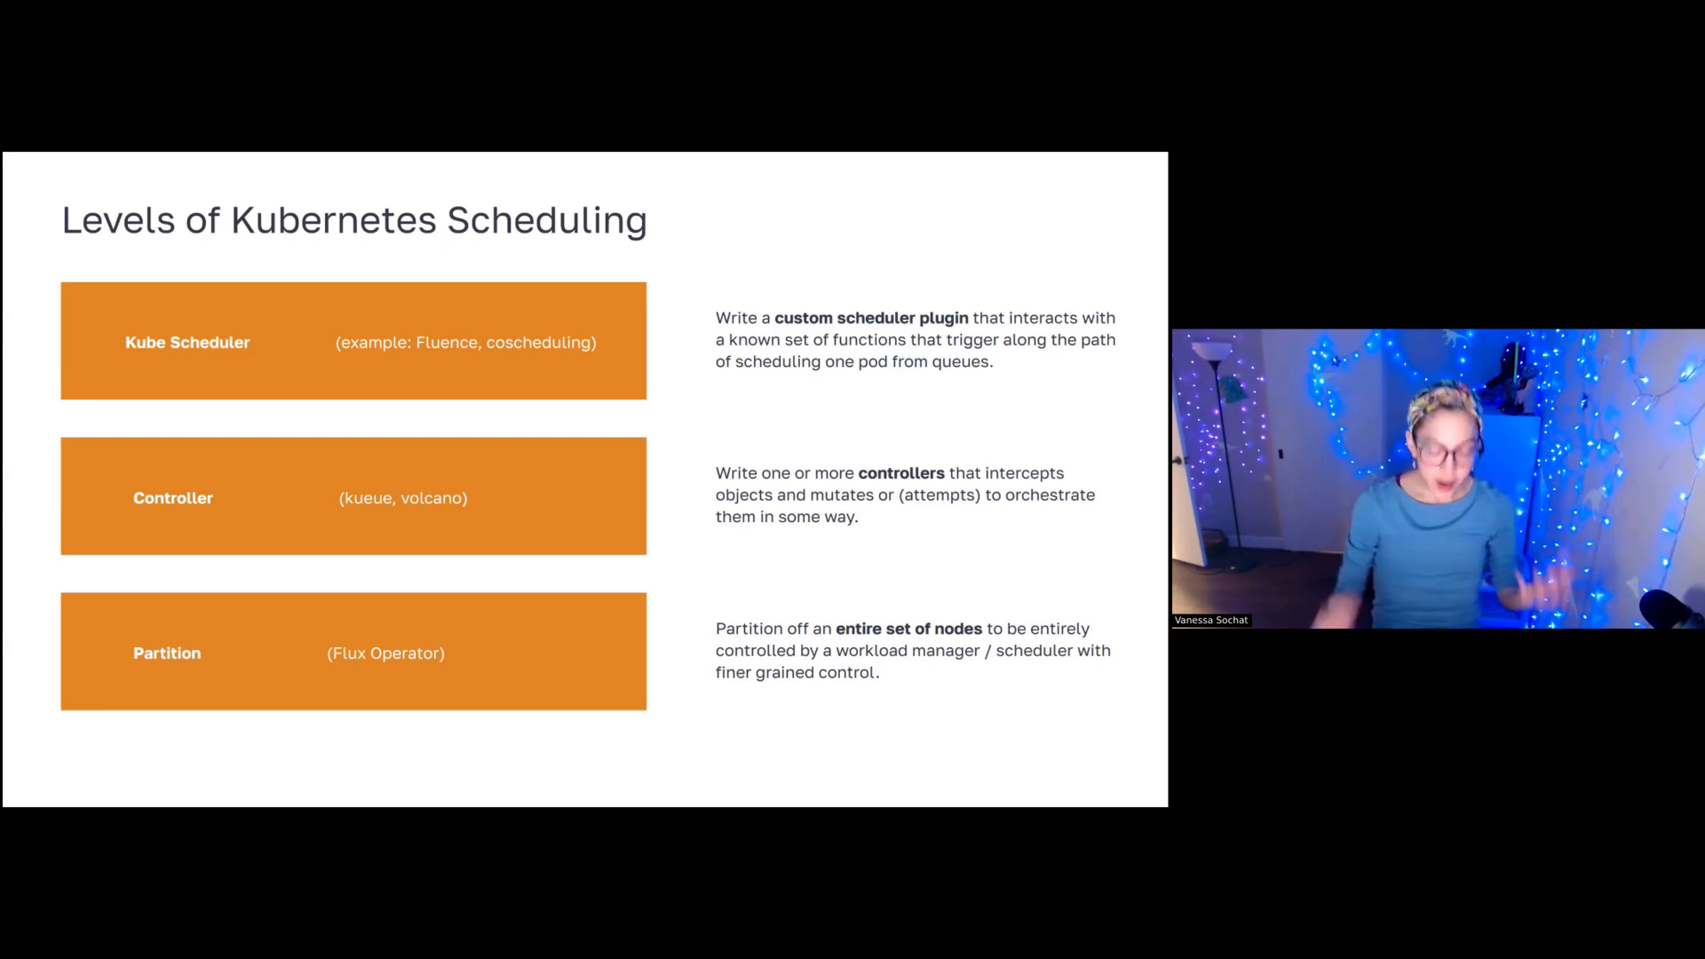
key("Right")
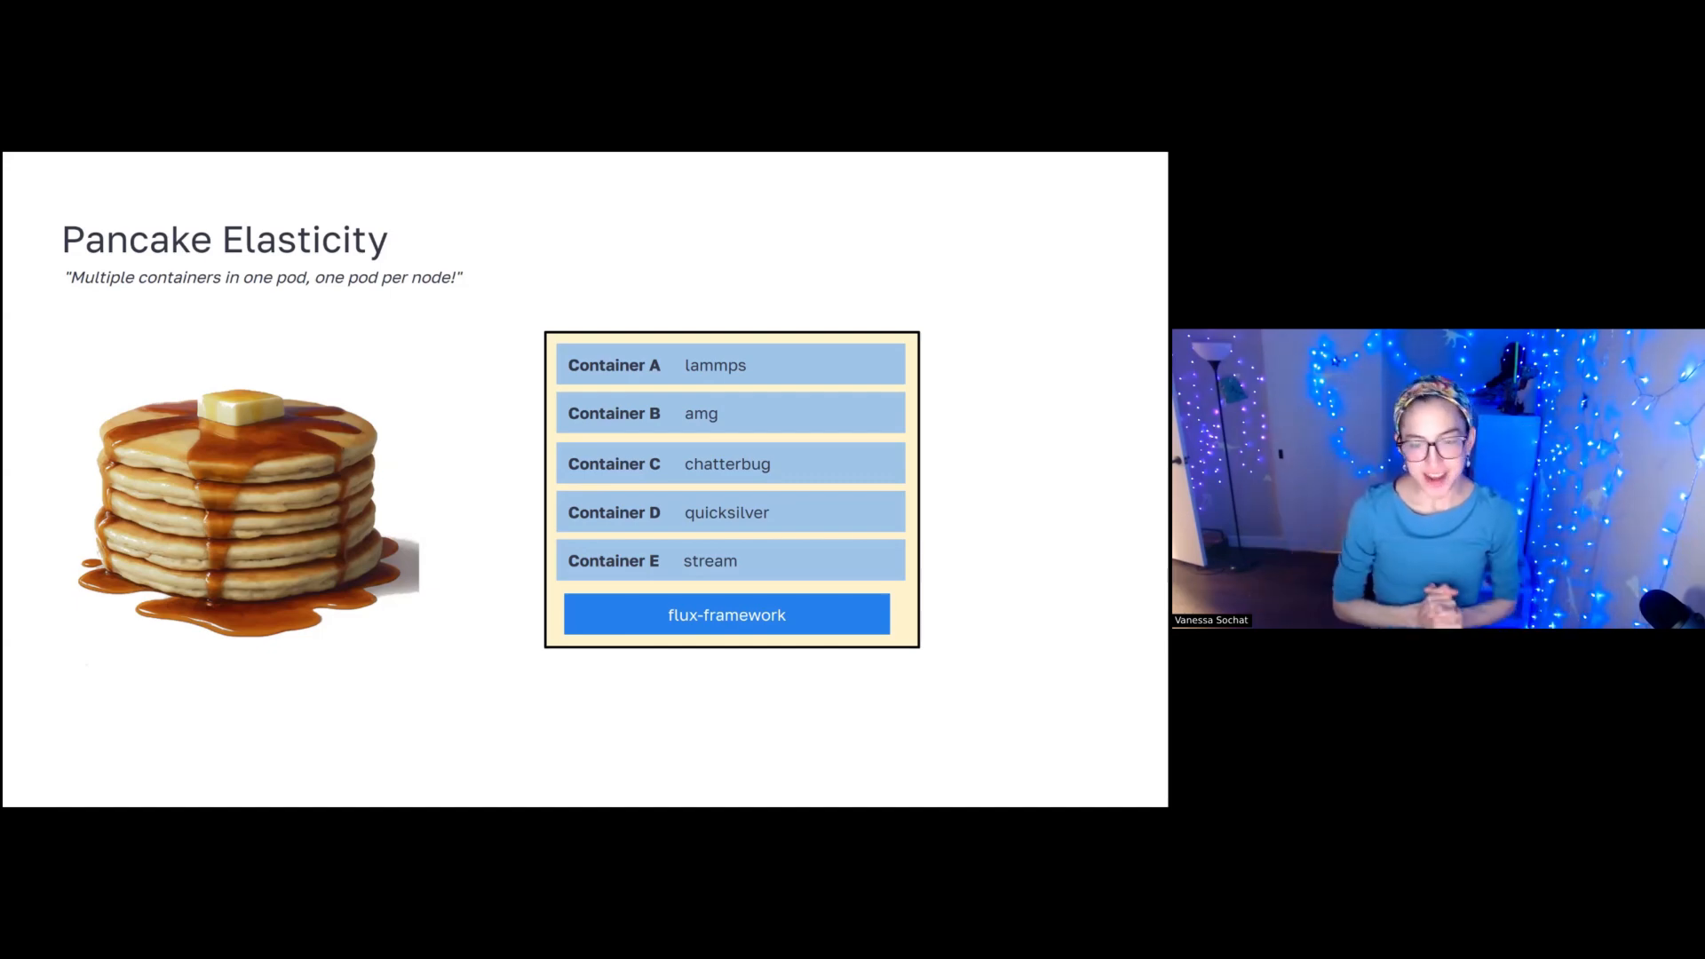
Advance from Pancake Elasticity to the Flux Operator 'Current MiniCluster Design' slide.
key("Right")
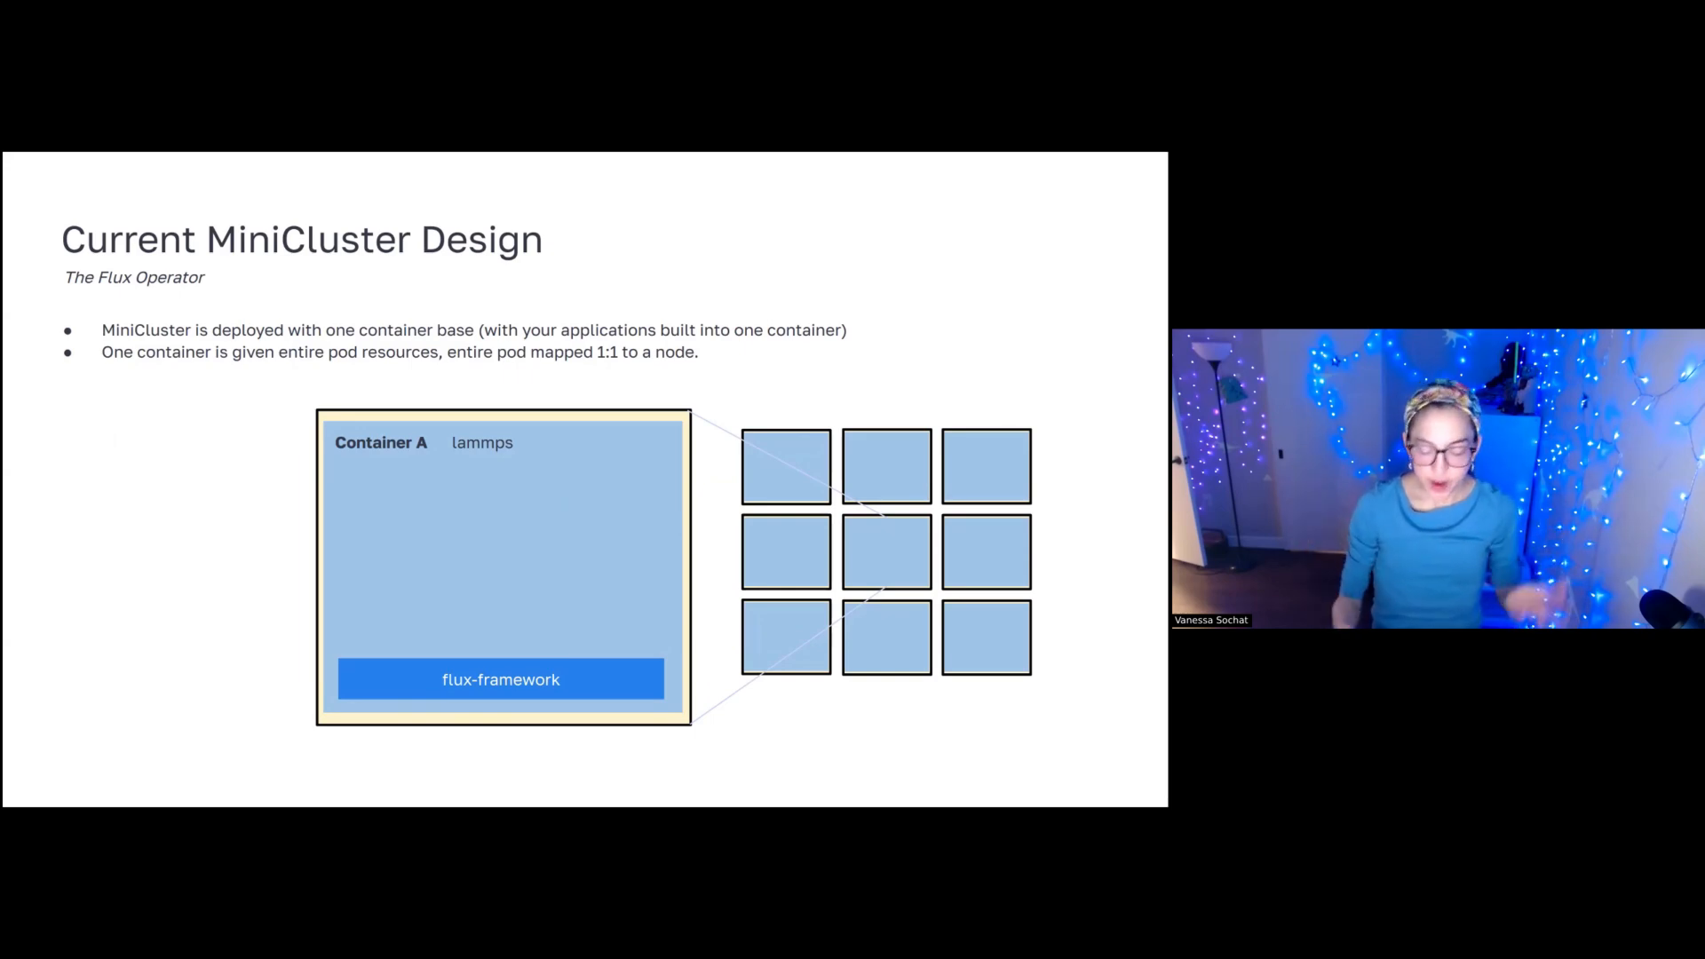
Advance to the 'multiple applications per physical node' goal slide.
key("Right")
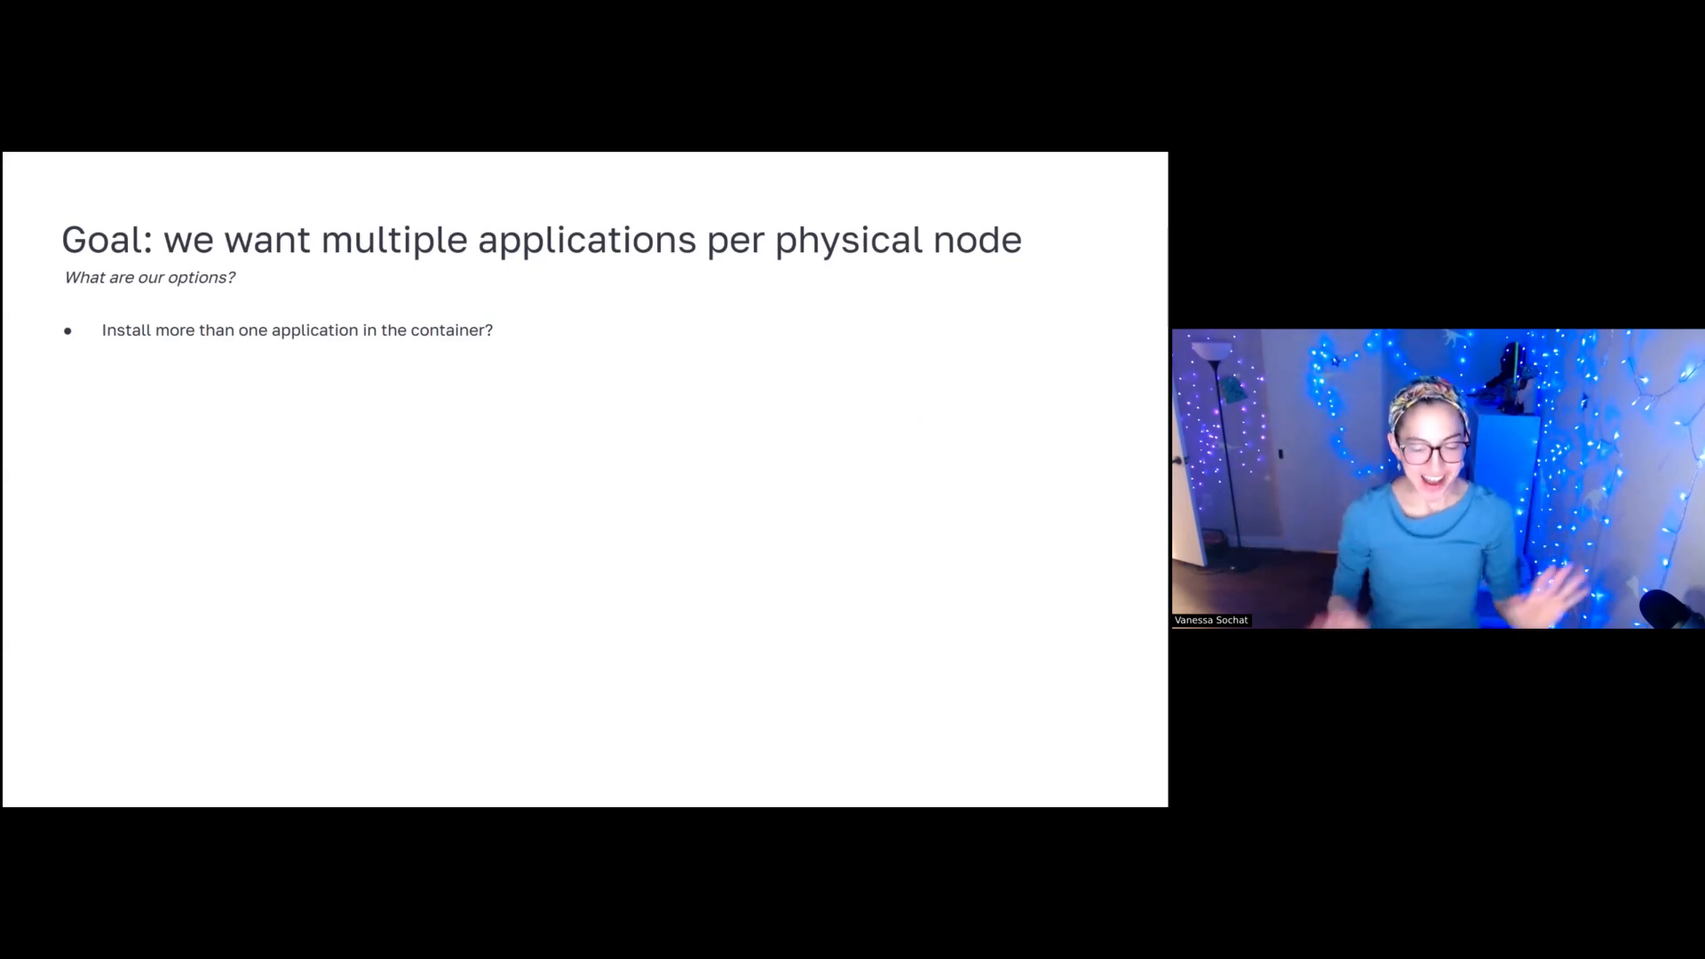
Step through the three-option goal list to the two-broker Hypothetical MiniCluster Design slide.
key("right")
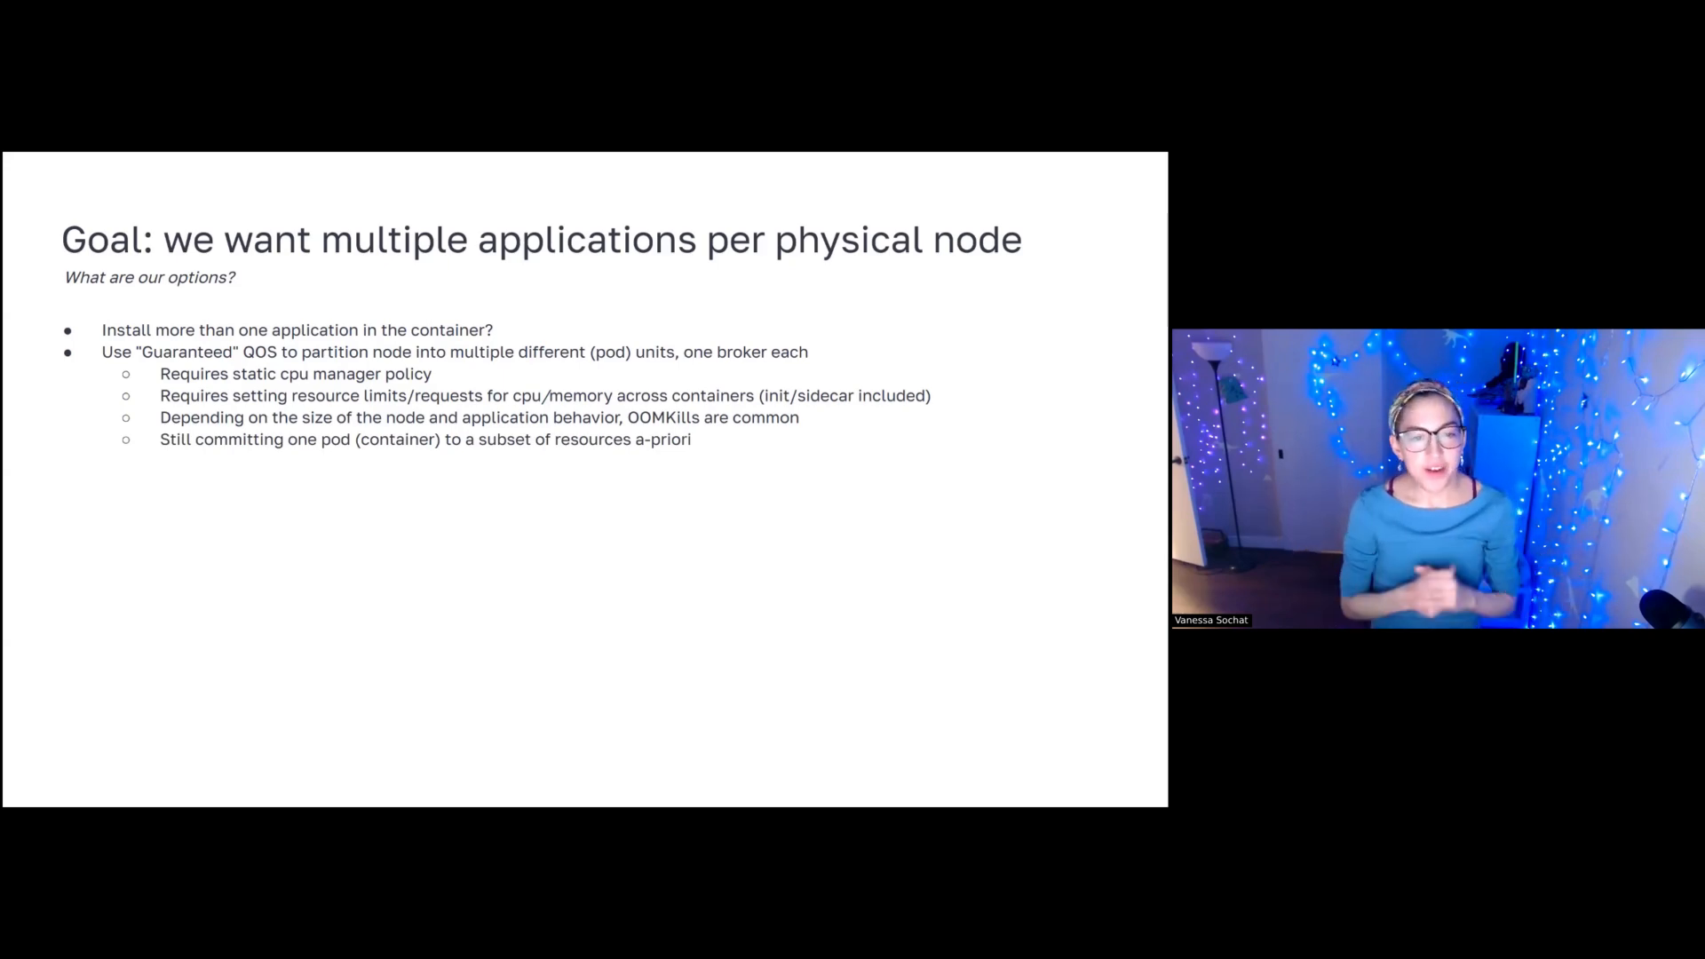
key("Right")
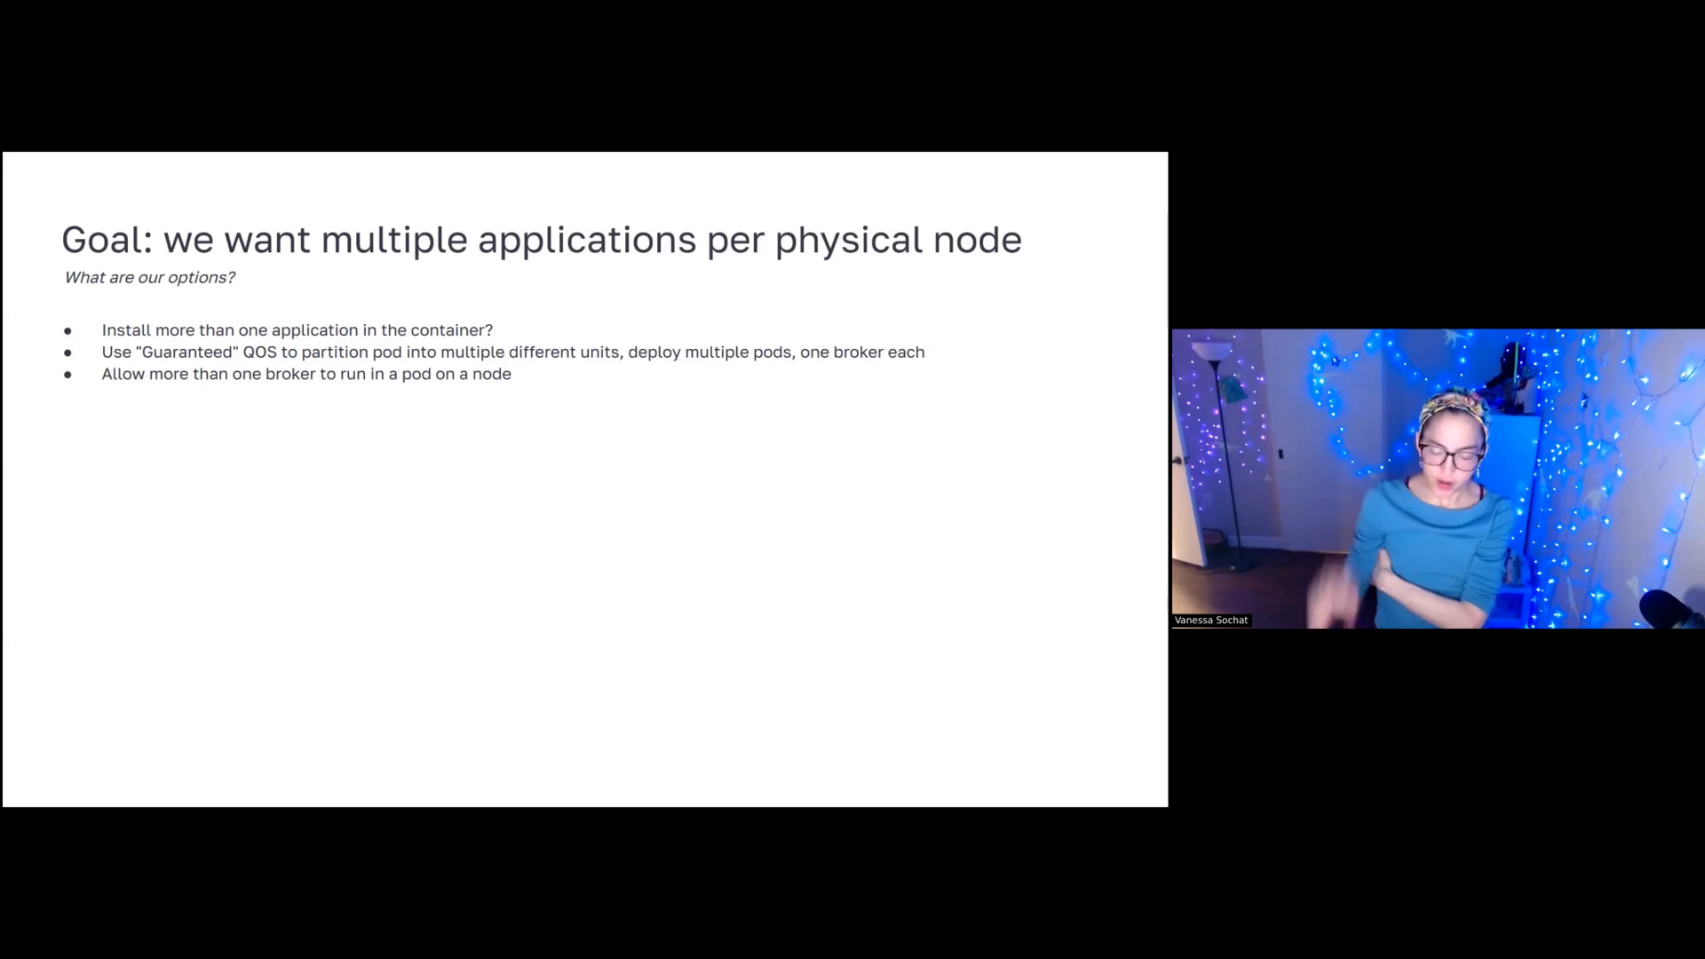
key("Right")
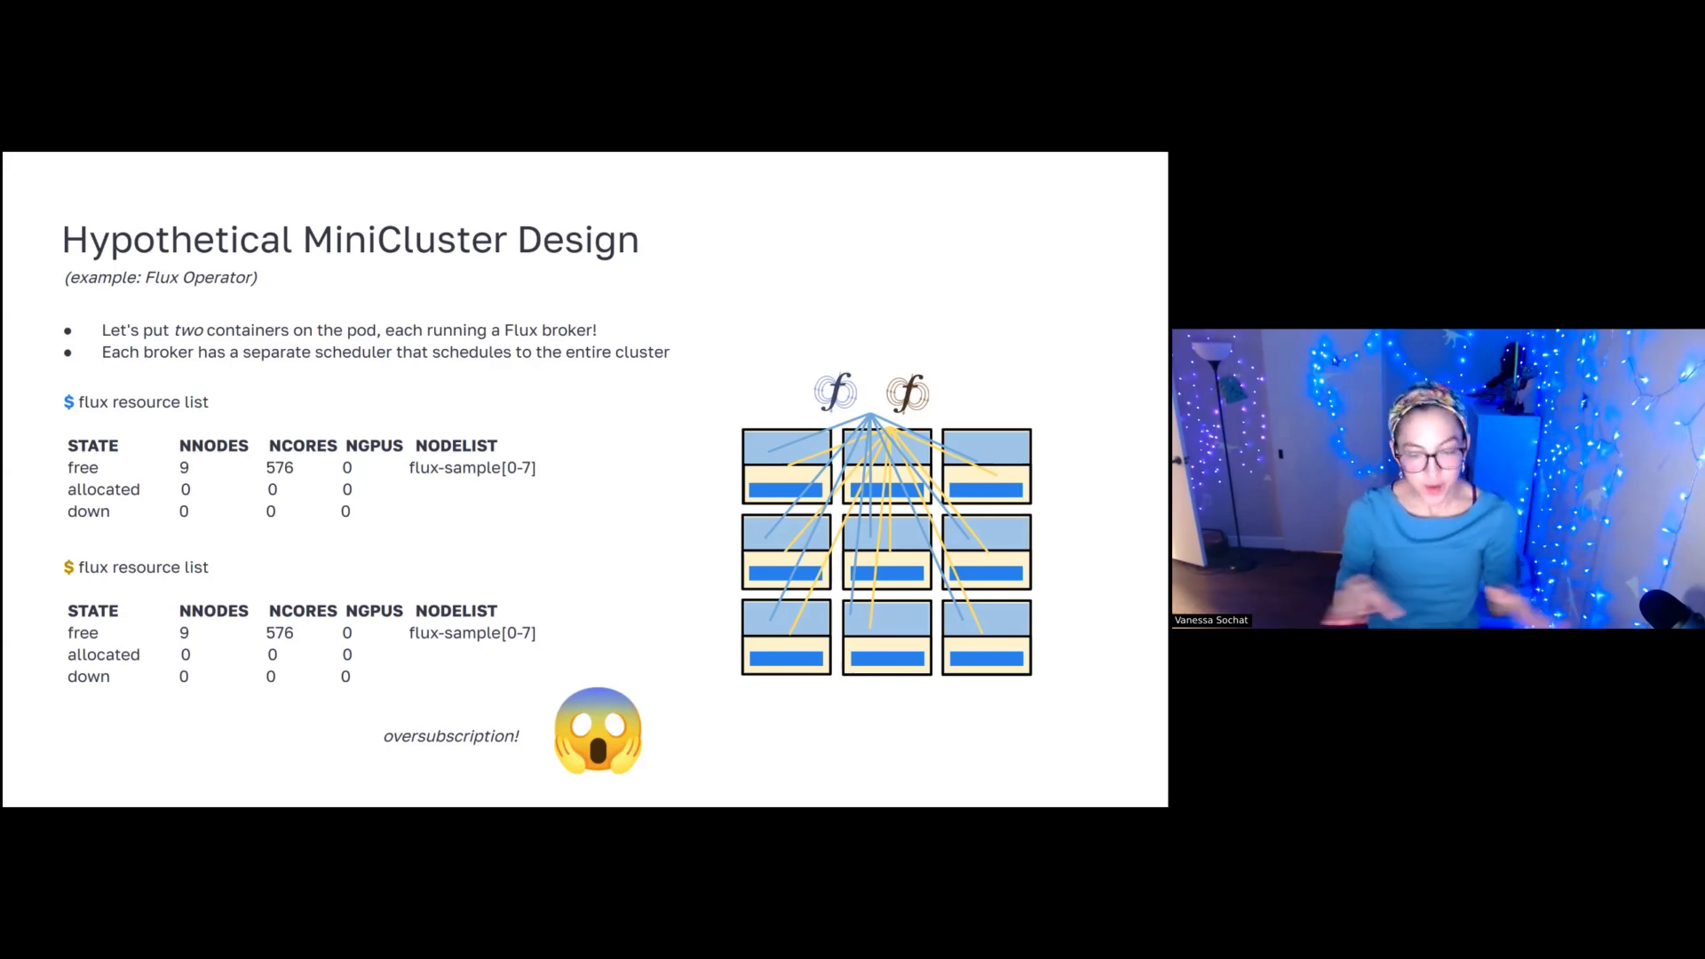
Advance to 'Why is it a Framework?' listing flux-core, flux-sched and flux-security.
key("Right")
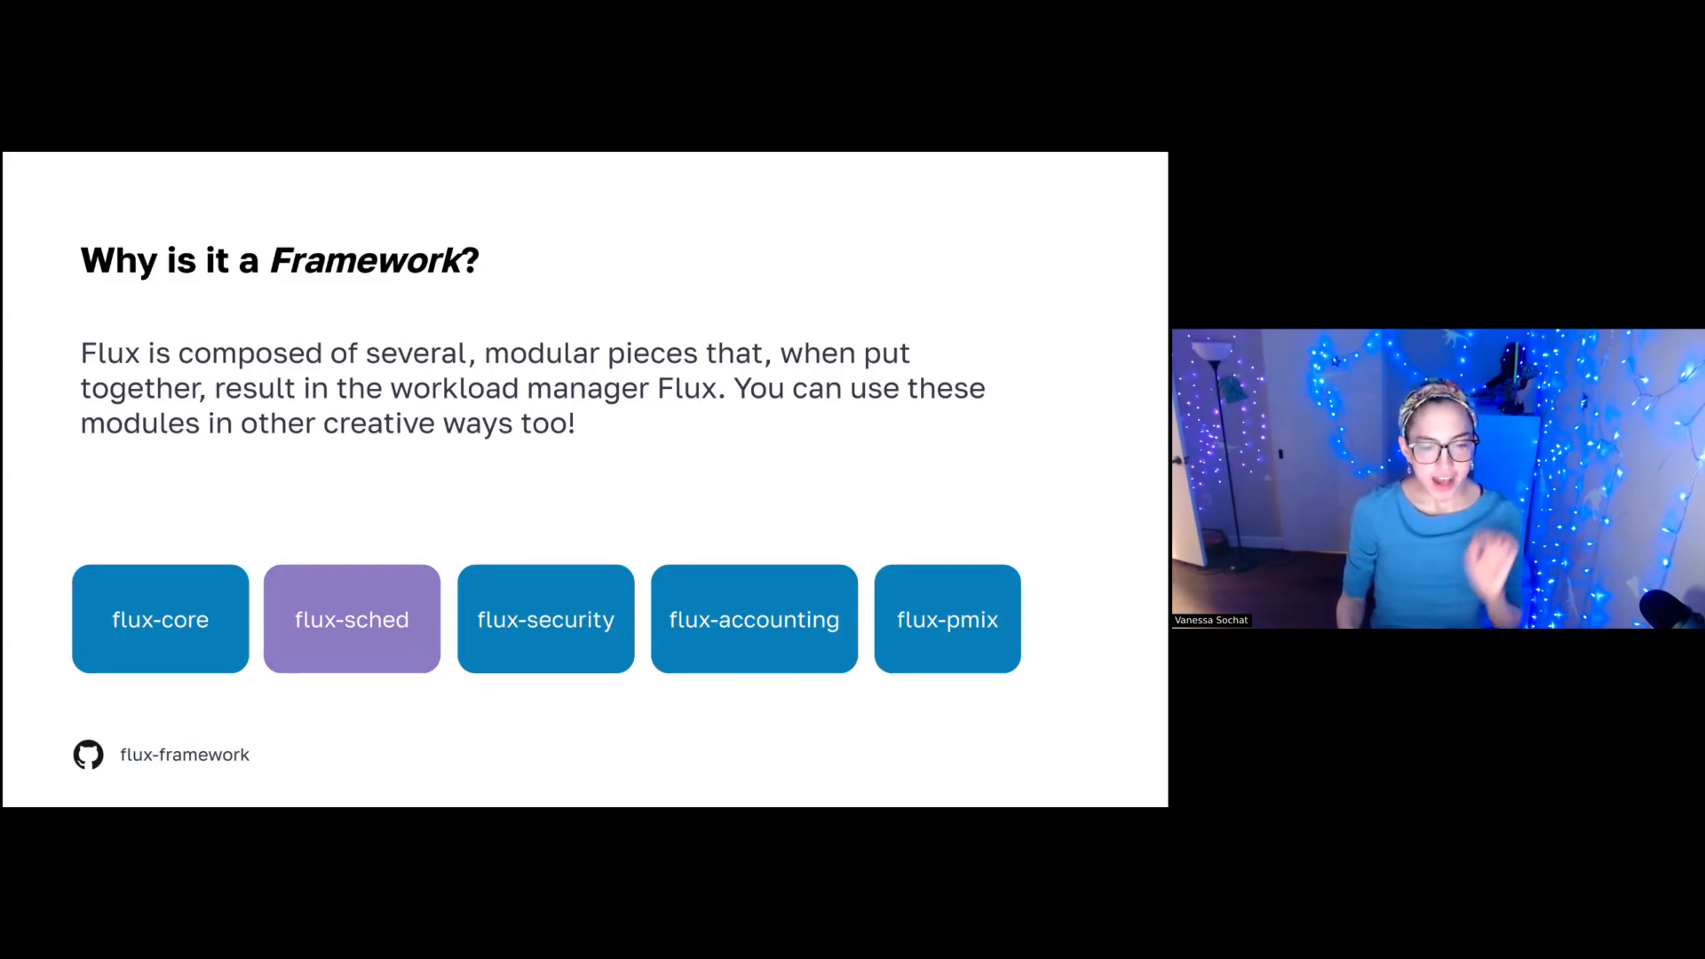
Advance to the 'Can we coordinate that?' slide about moving flux-sched up a level.
key("Right")
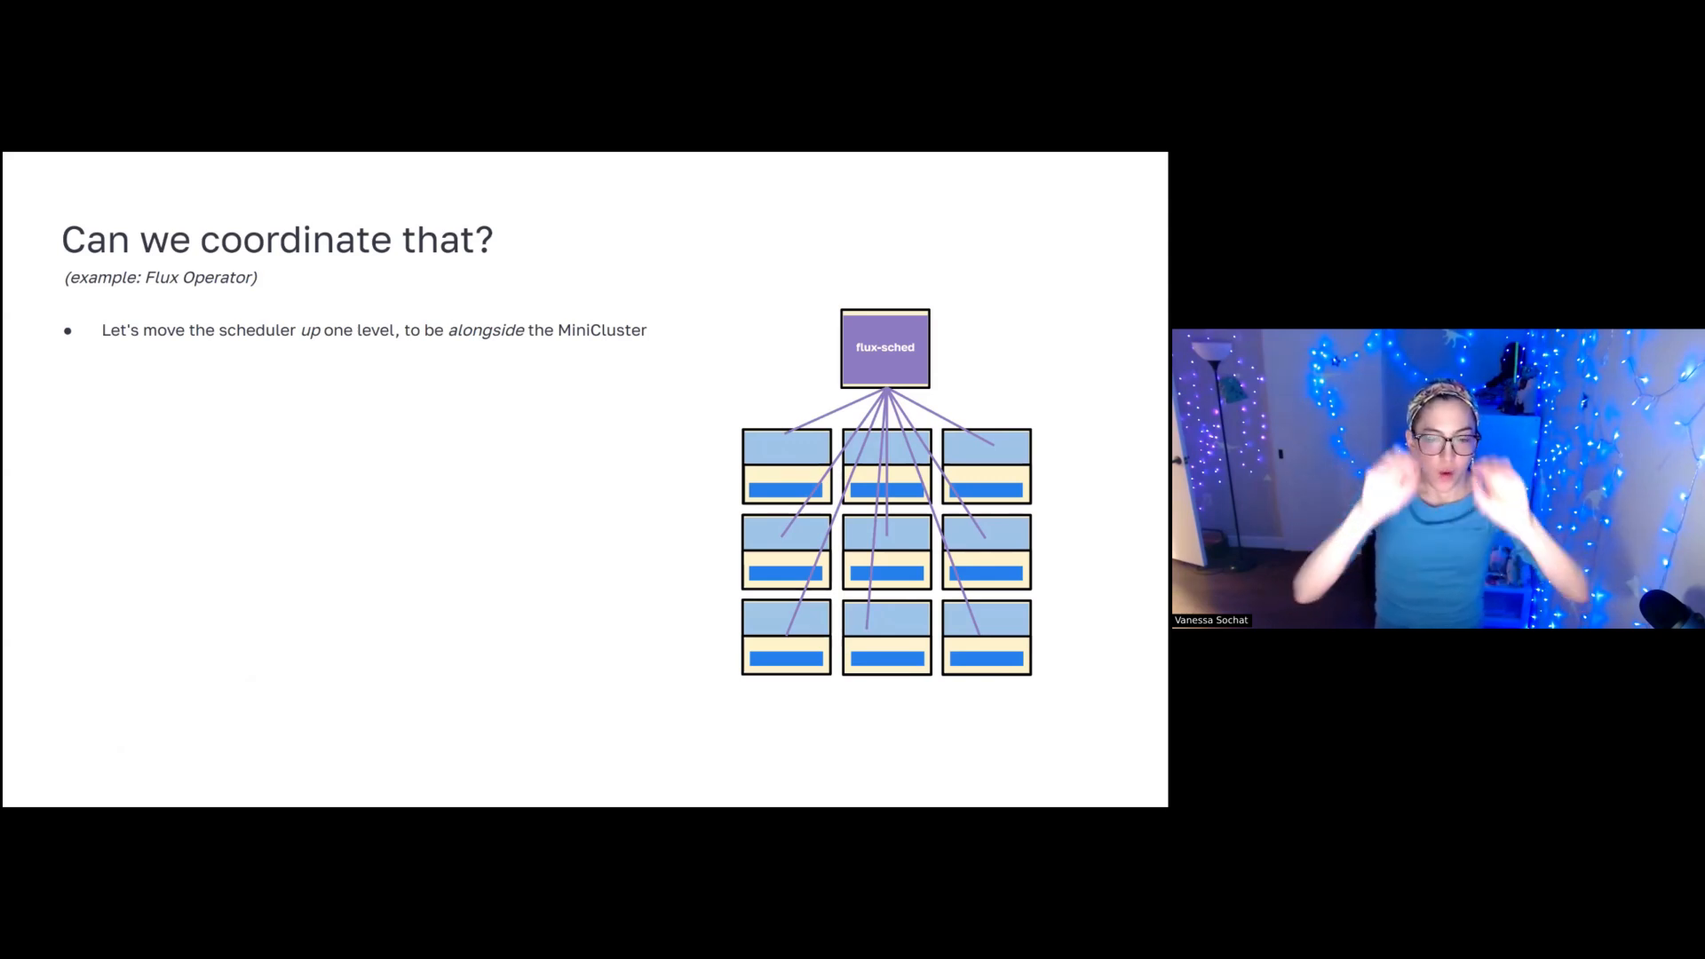
Step through the application-level broker points to the 'Jobs are submit to Fluxion Service' slide.
key("right")
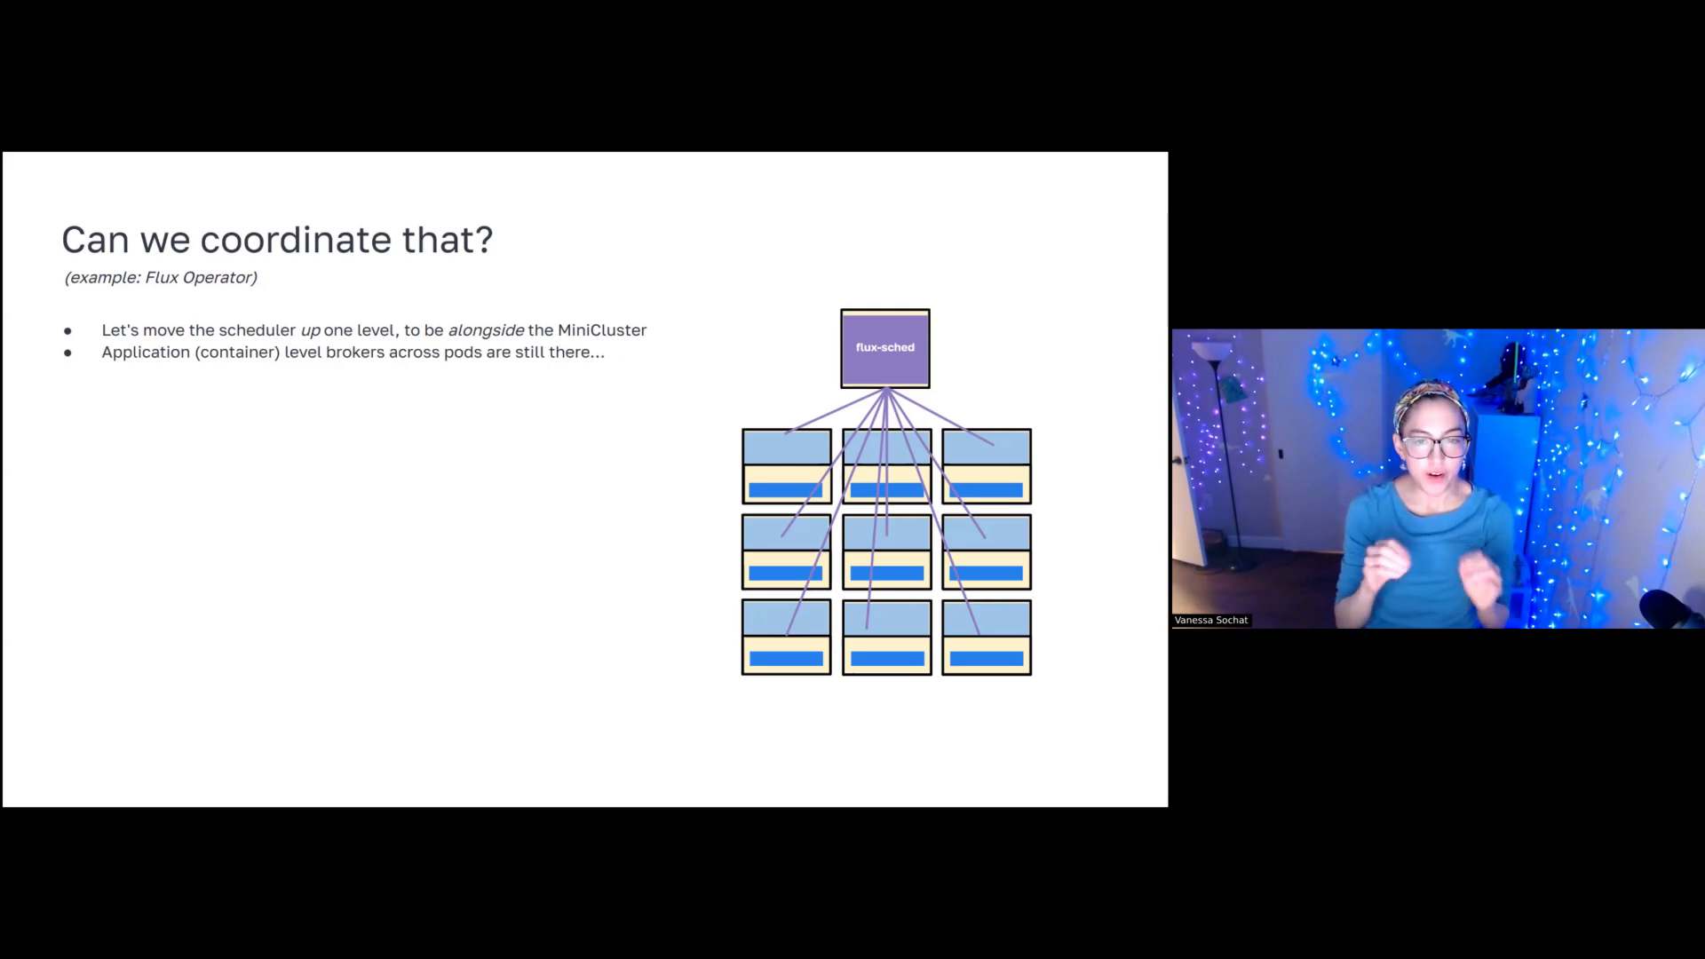
key("right")
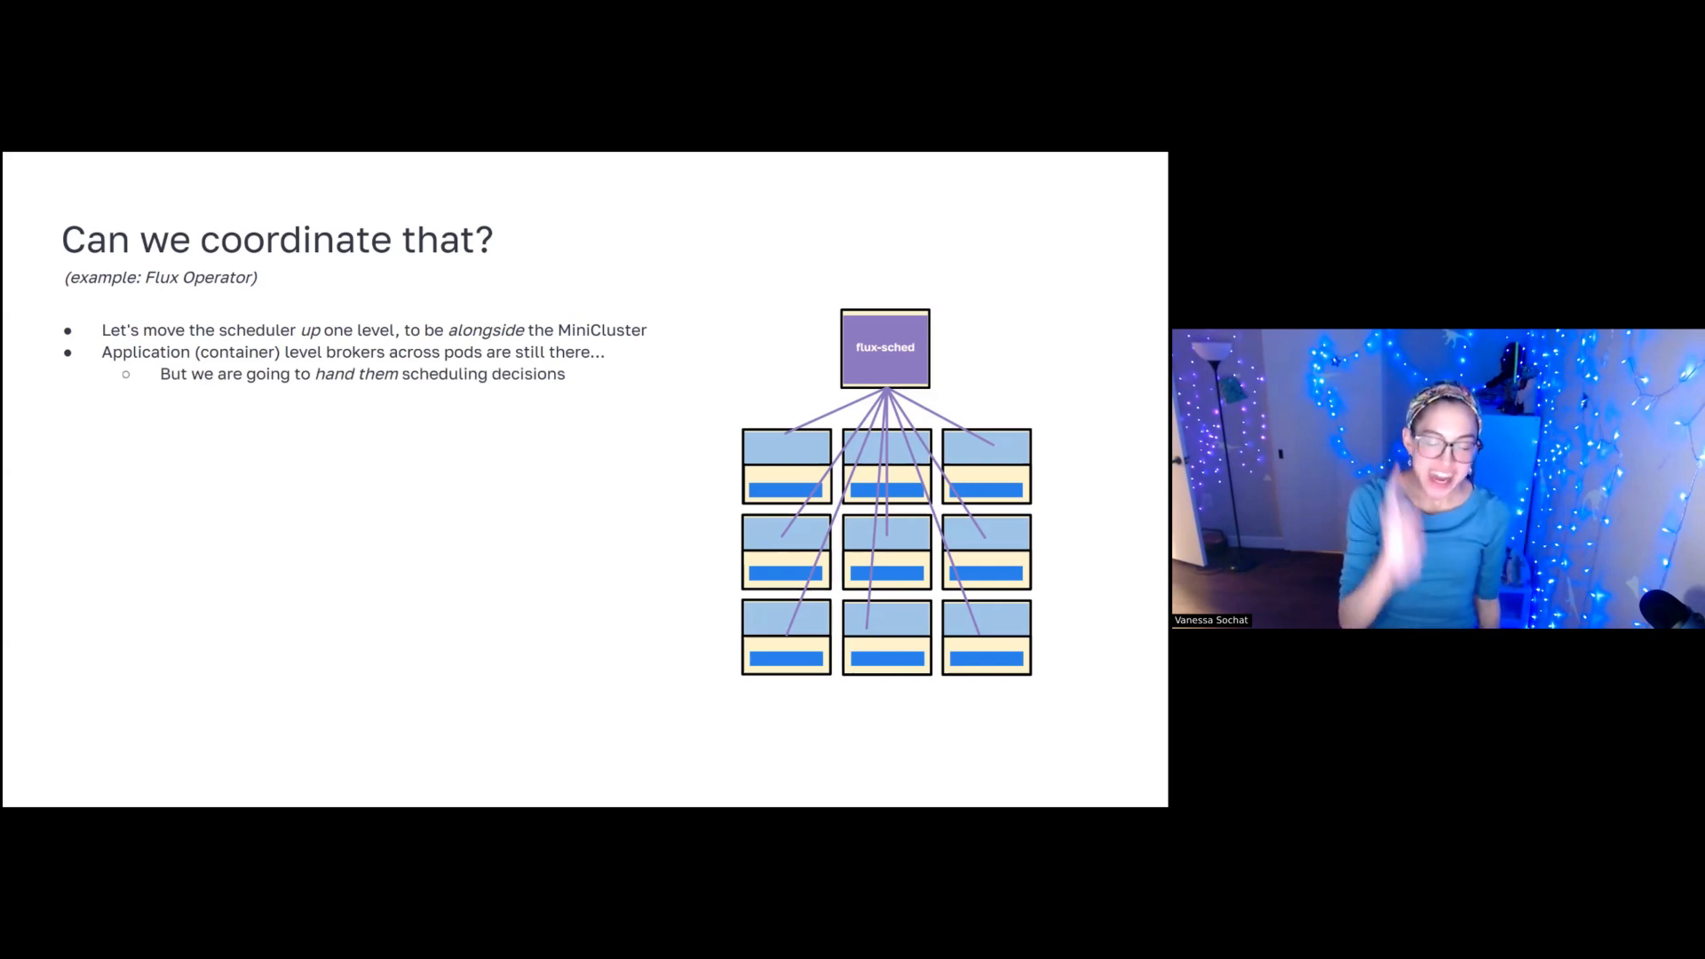
key("Right")
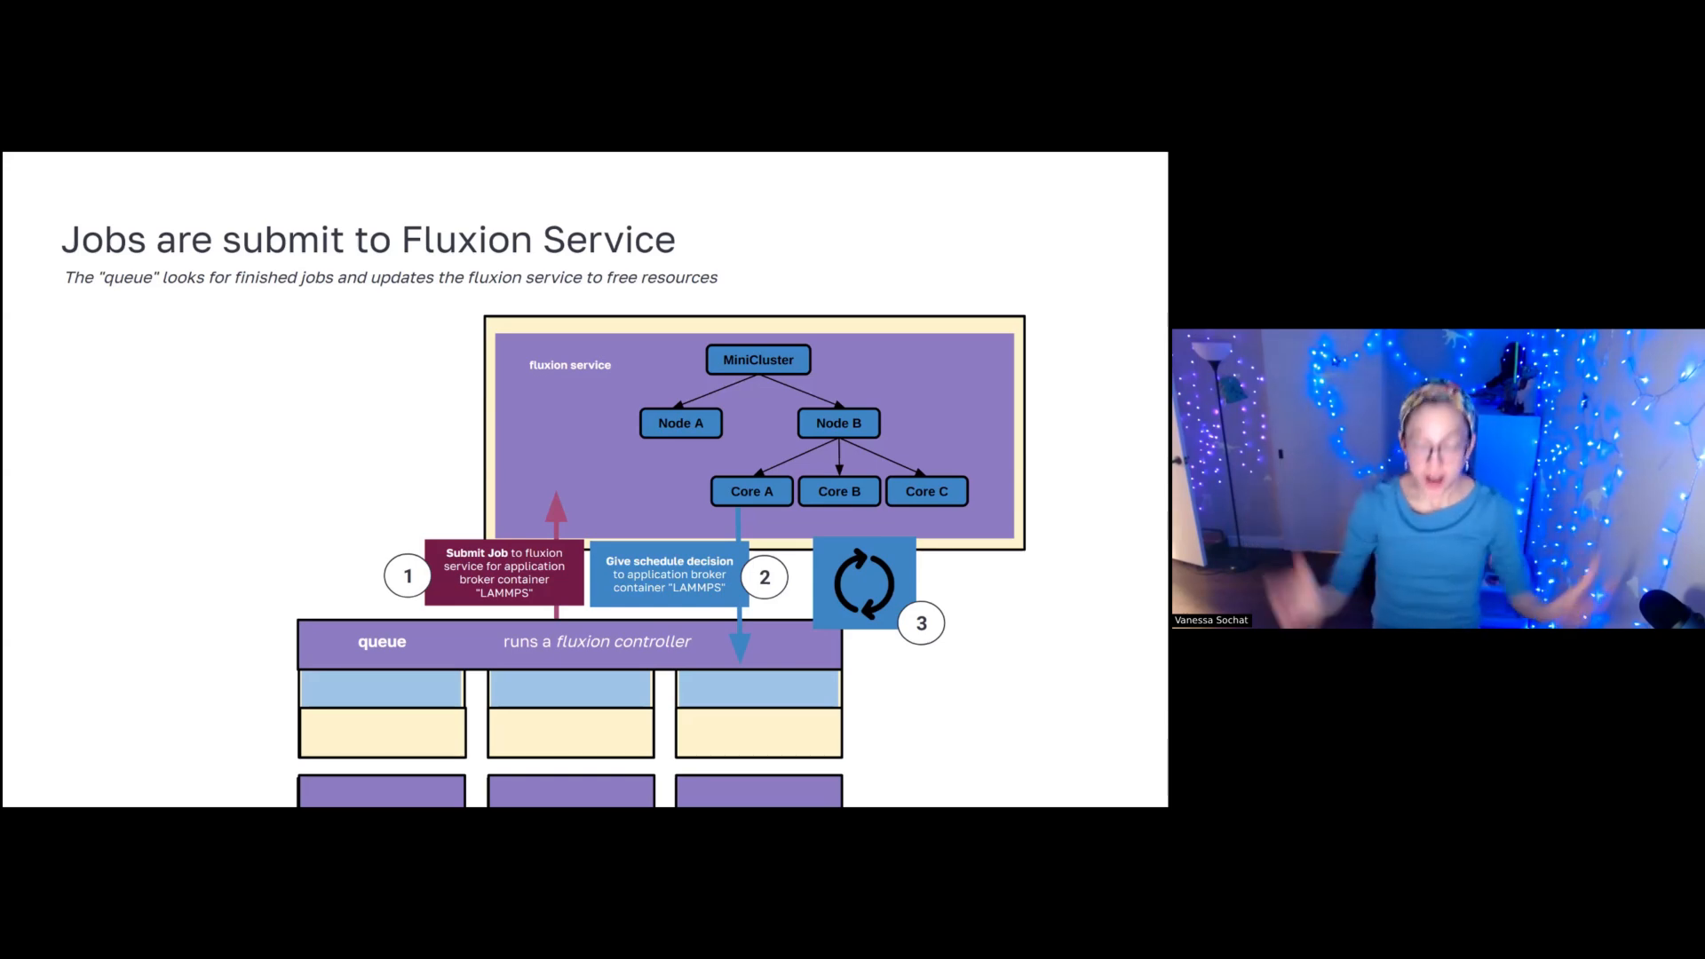
Advance from the Fluxion Service diagram to the 'A quick demo?' title slide.
key("Right")
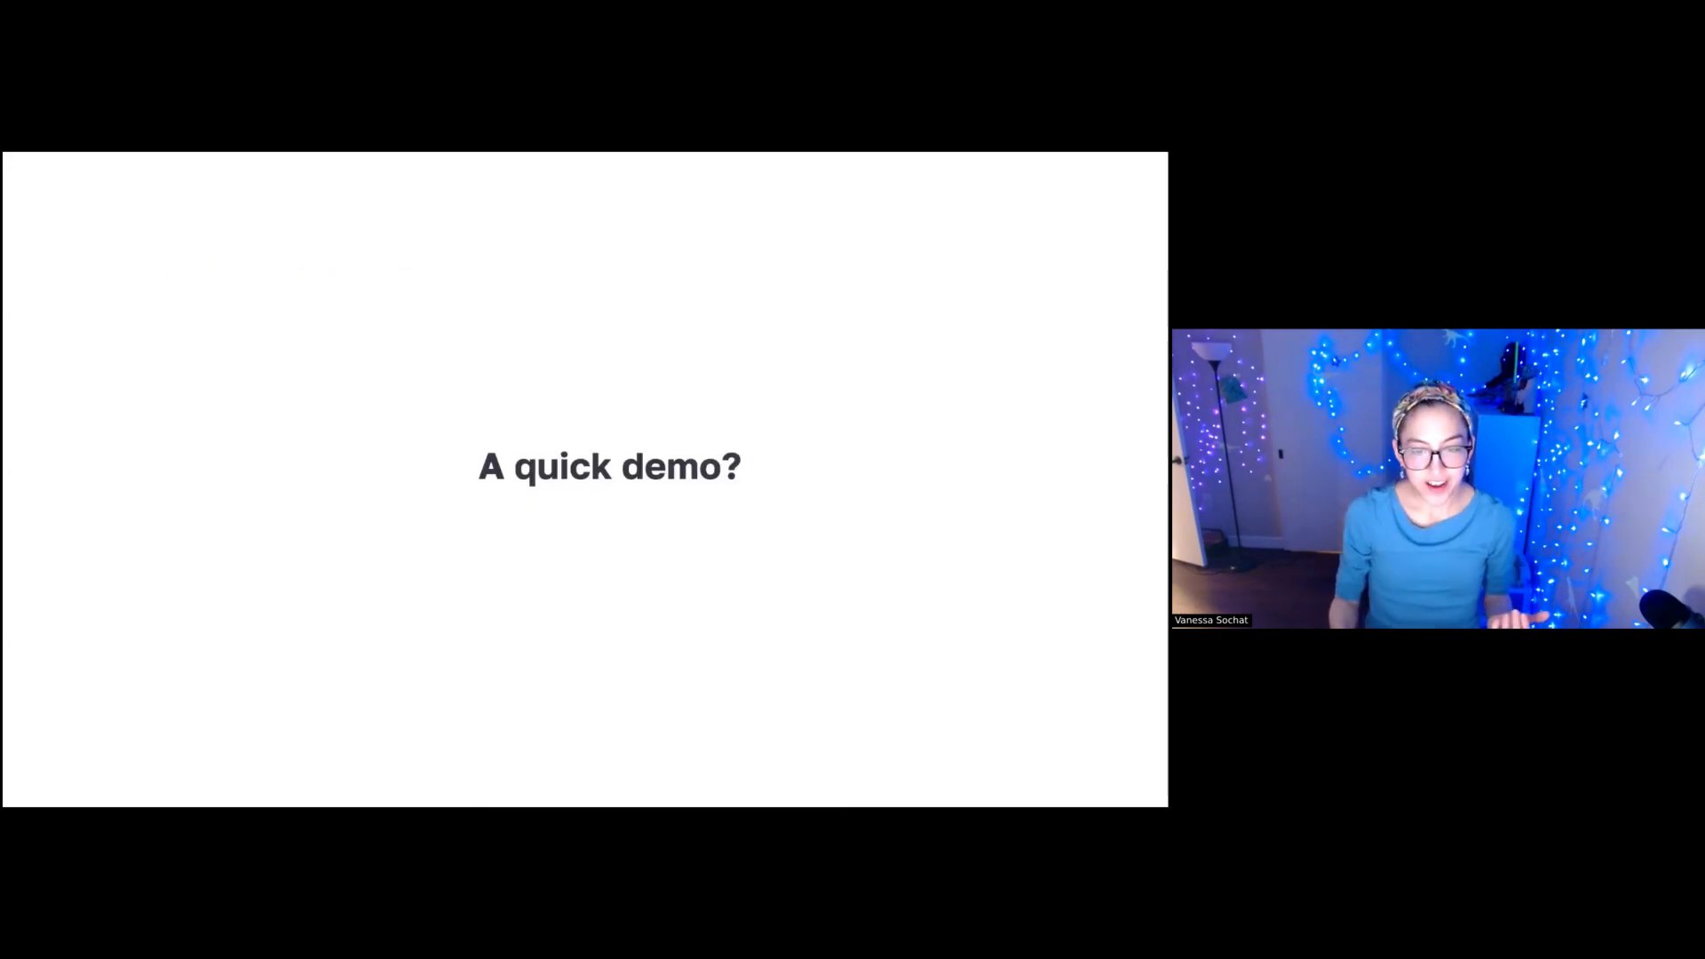